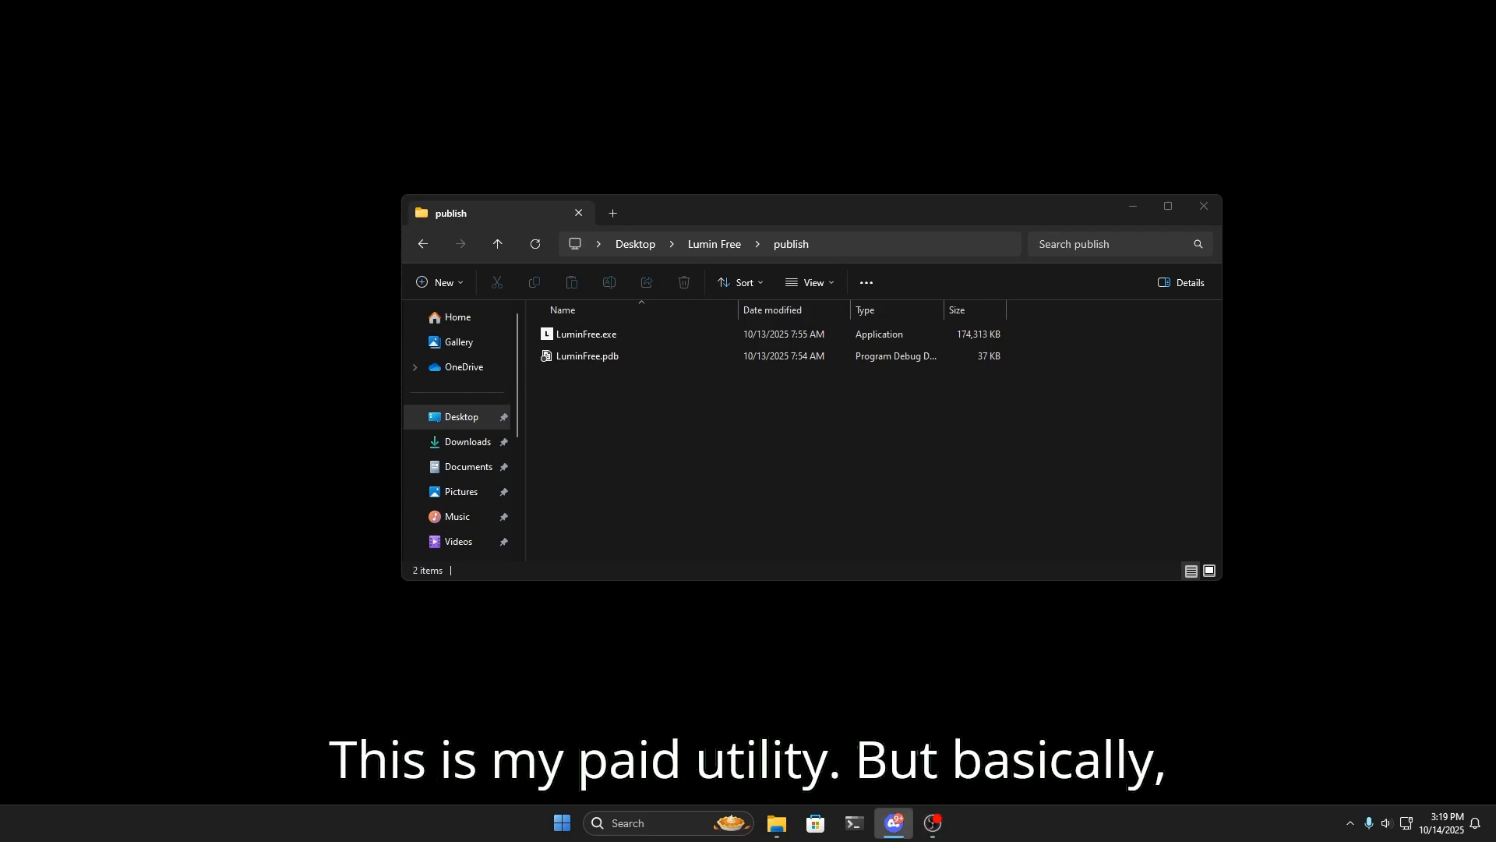
Step: Select LuminFree.exe in the publish folder with a right-click
{"action": "right_click", "coordinate": [585, 334]}
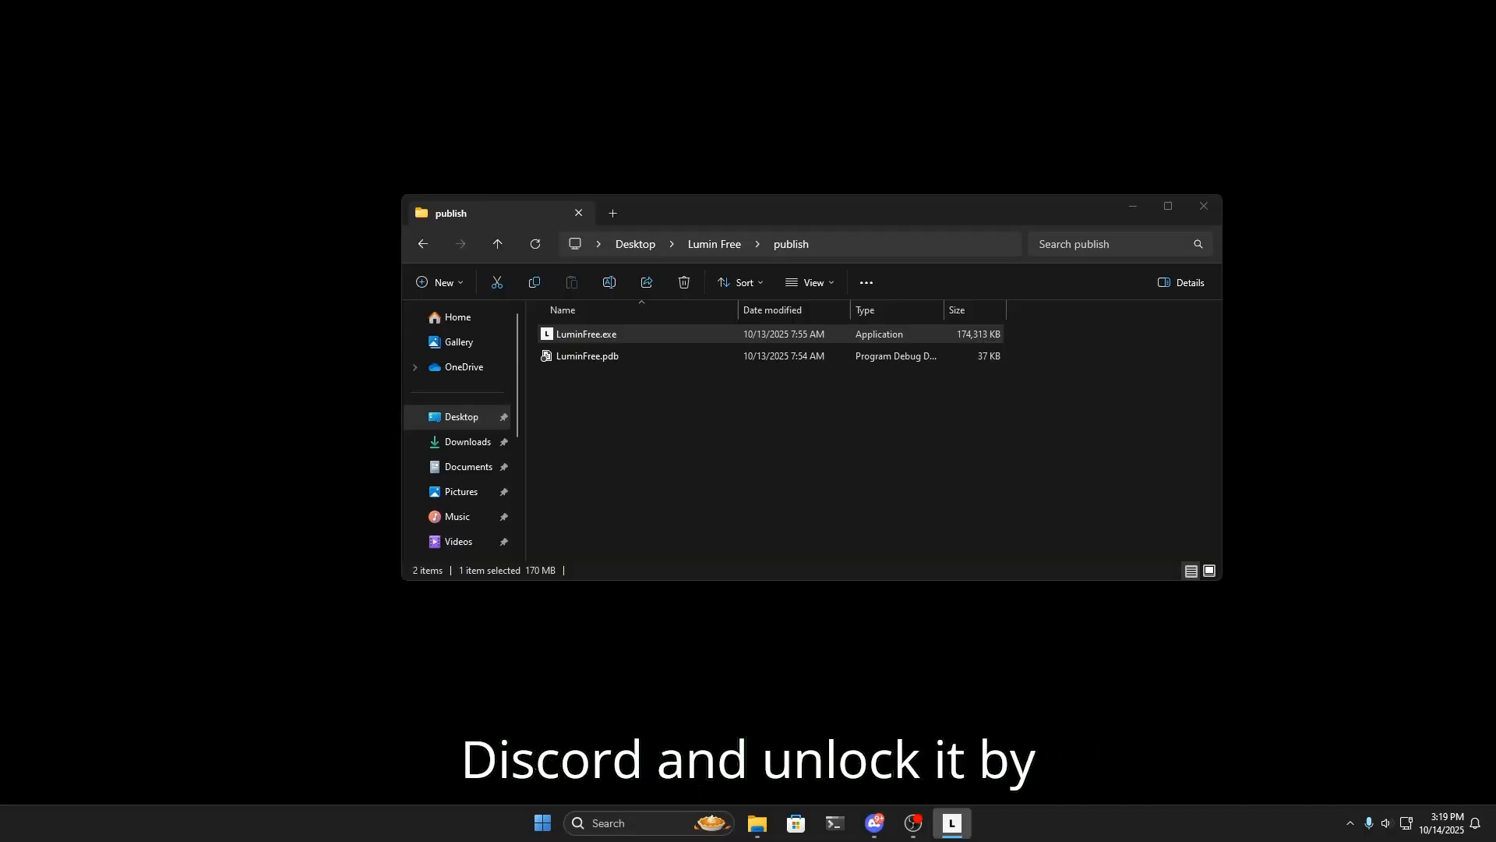
Step: Launch LuminFree.exe to bring up the version 2.0.0 Dashboard
{"action": "double_click", "coordinate": [586, 333]}
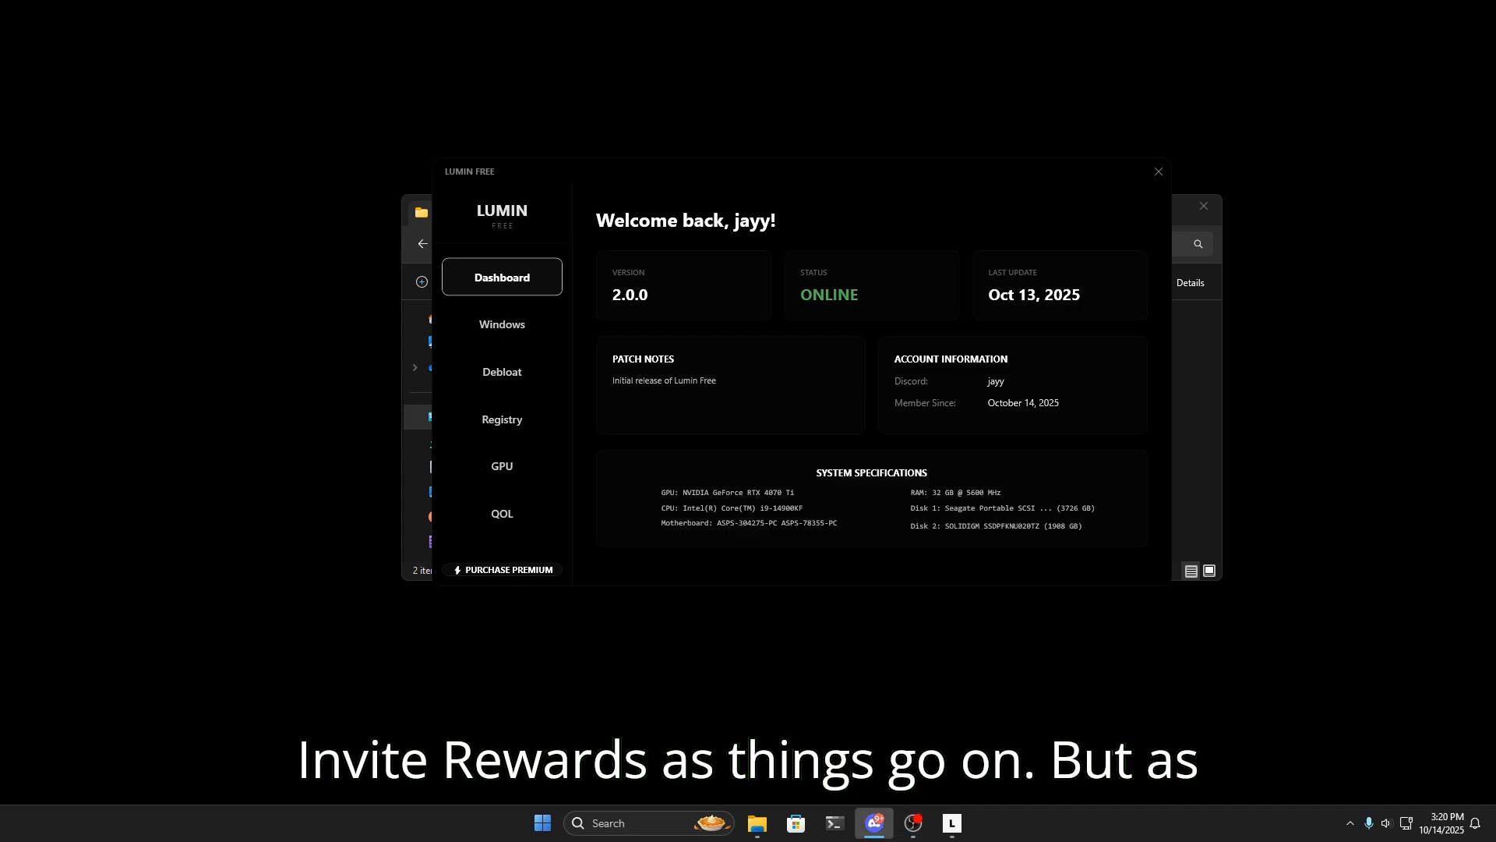
Step: Show the Windows Tweaks page with Powerplan, FSUtil, Security and Boot Settings
{"action": "left_click", "coordinate": [501, 323]}
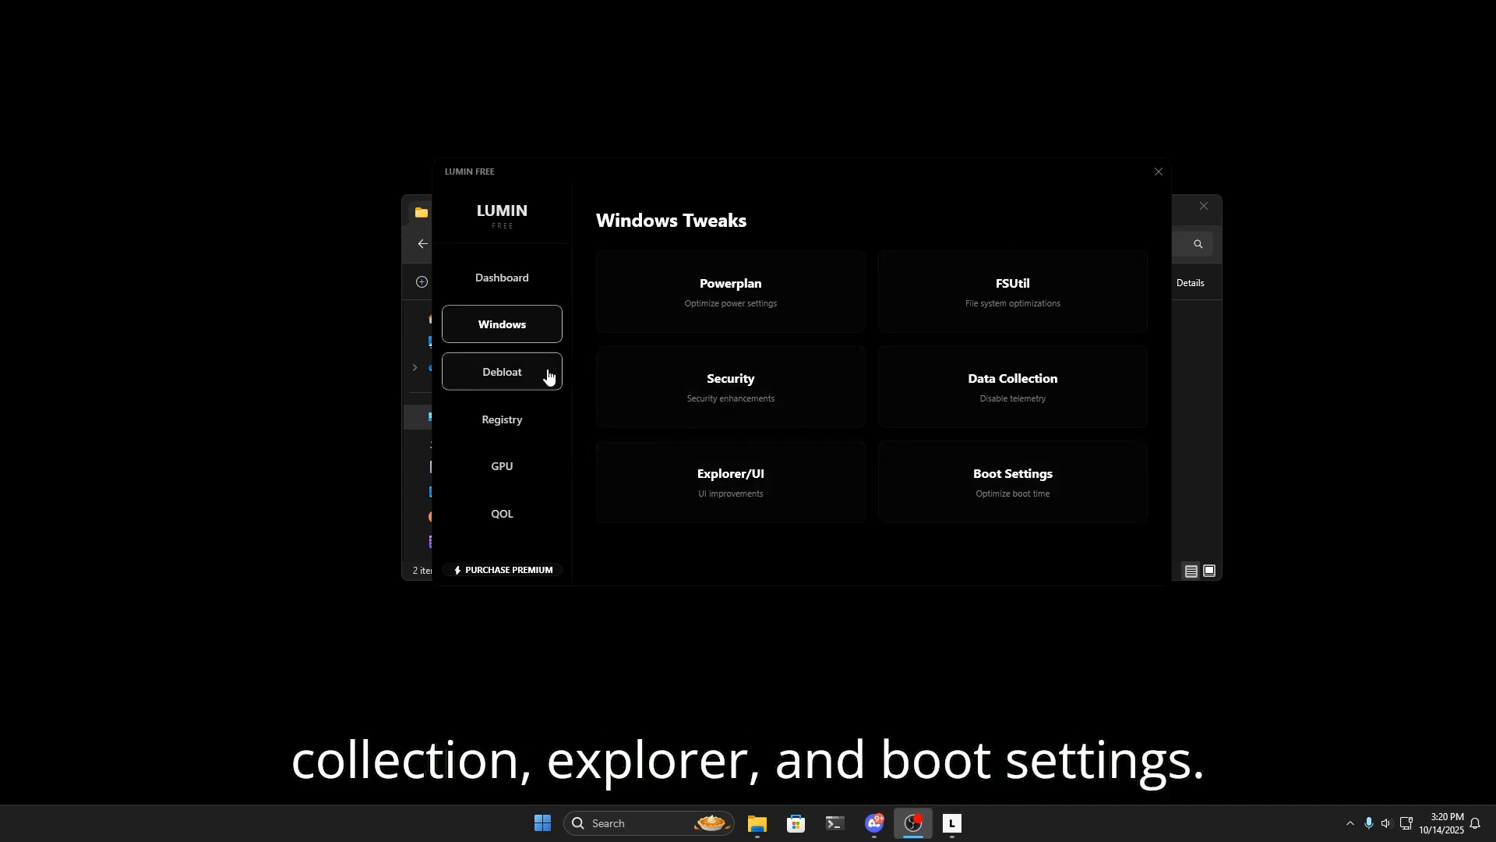
Step: Page through the Debloat Windows, Registry Tweaks and GPU Tweaks categories in turn
{"action": "left_click", "coordinate": [501, 371]}
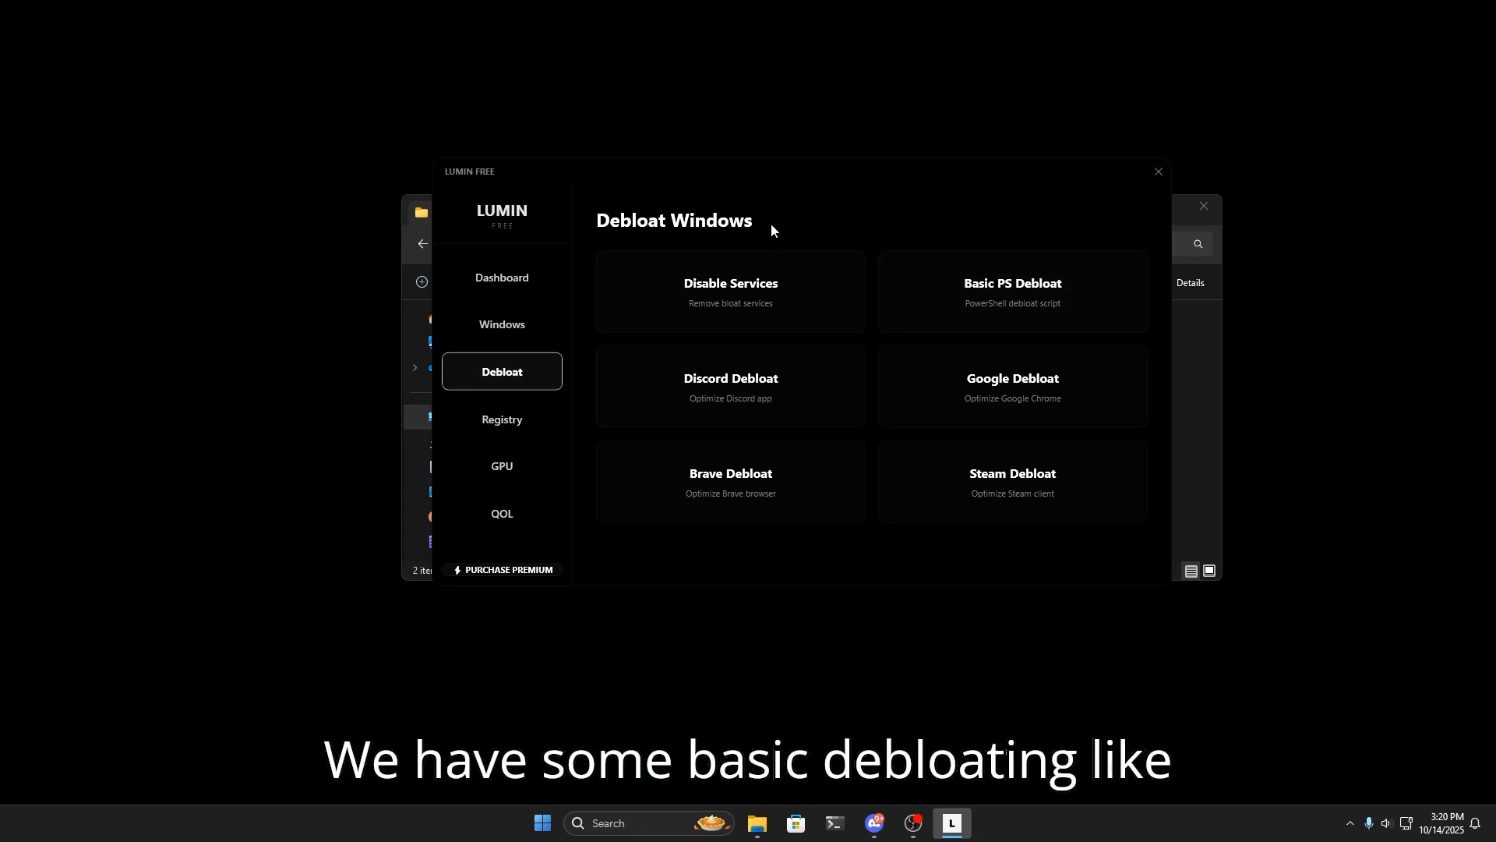
{"action": "mouse_move", "coordinate": [883, 220]}
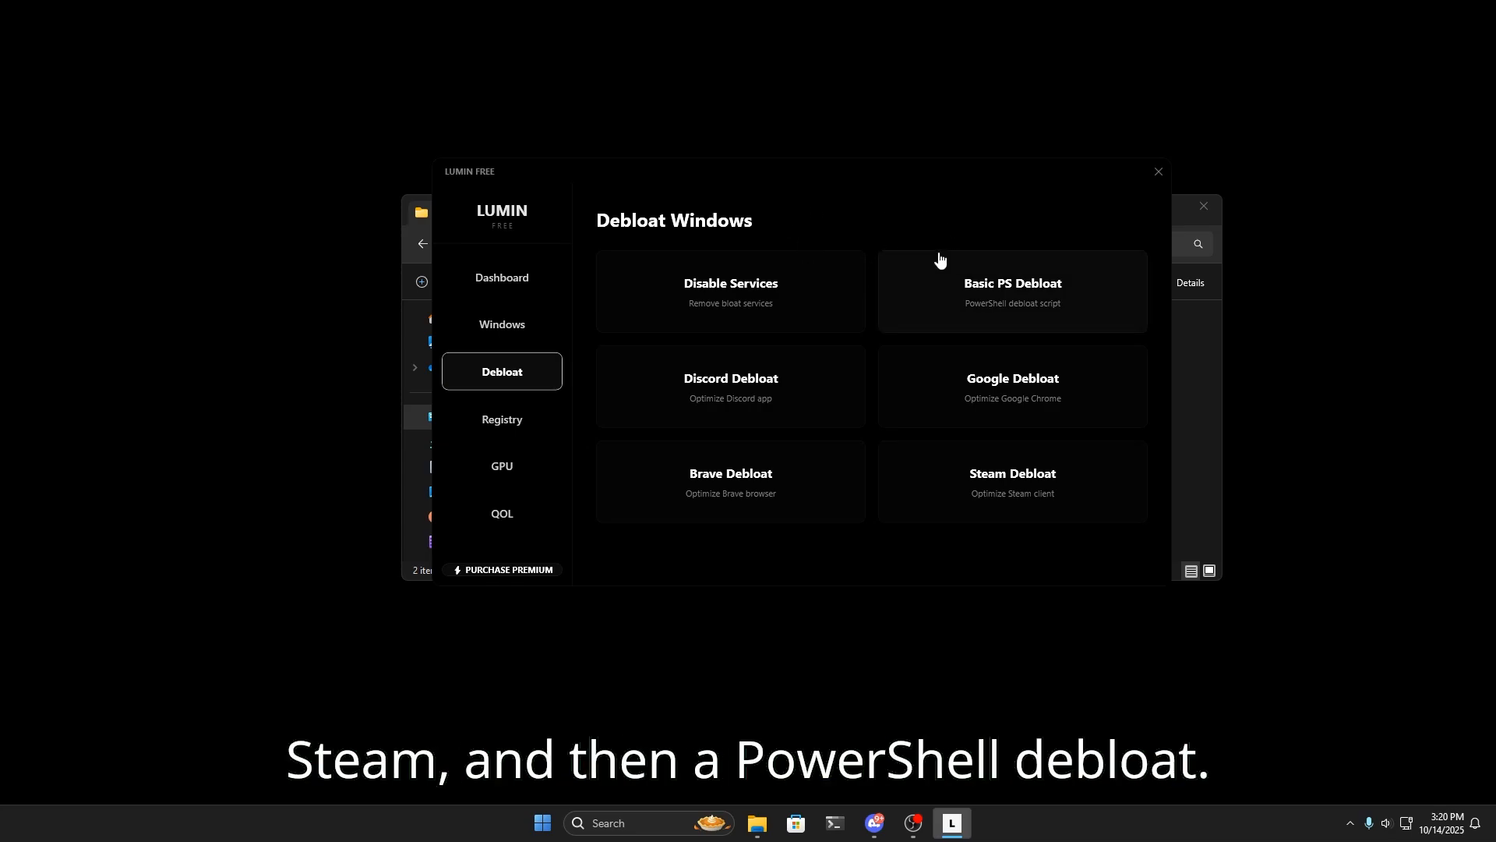
{"action": "left_click", "coordinate": [502, 417]}
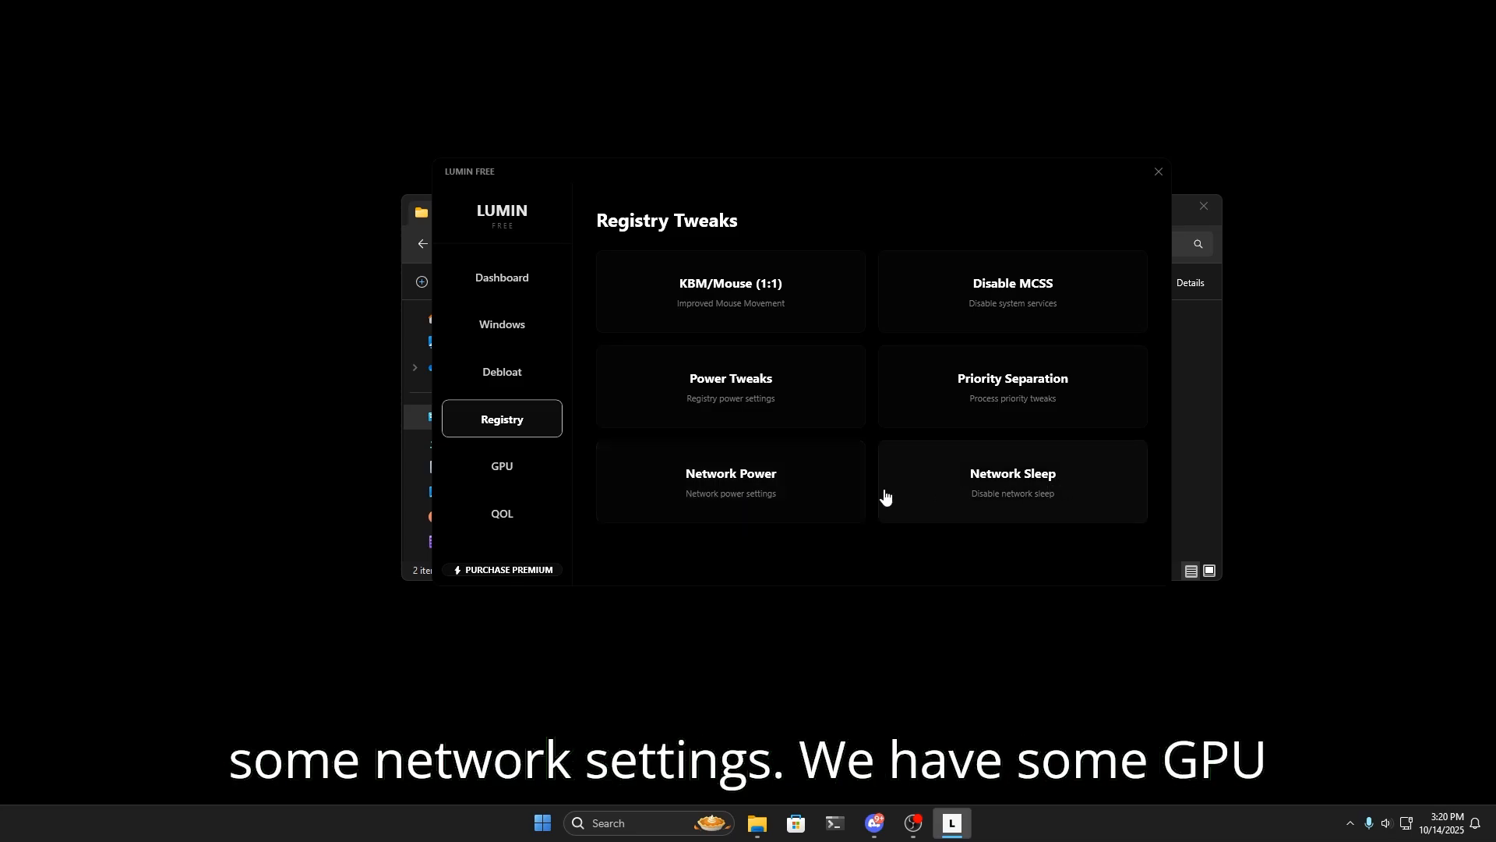
{"action": "left_click", "coordinate": [502, 466]}
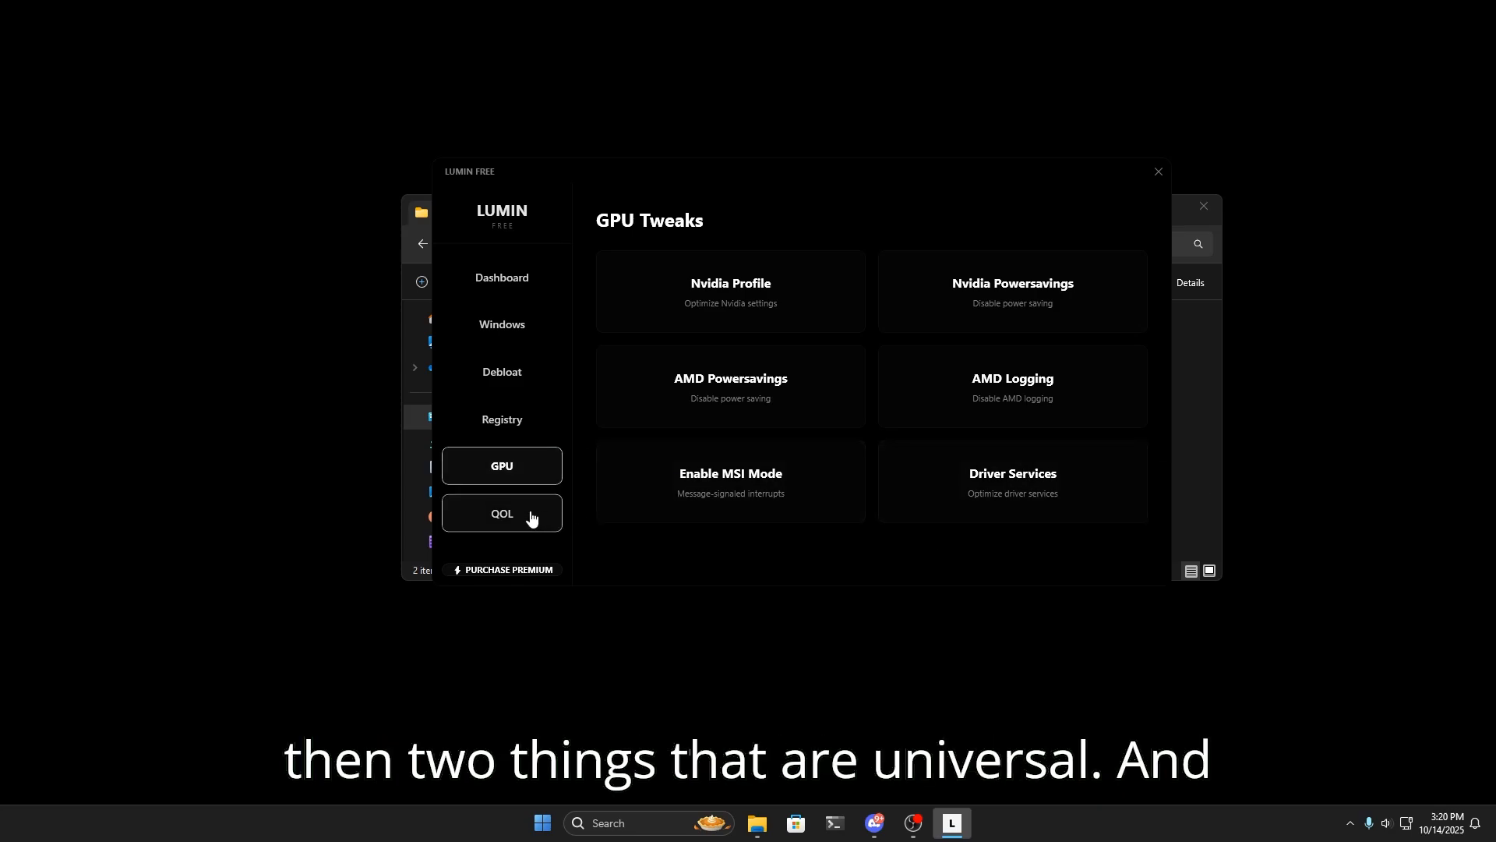
Step: Show the Quality of Life page with Show Extensions, End Task and Dark Mode
{"action": "left_click", "coordinate": [501, 513]}
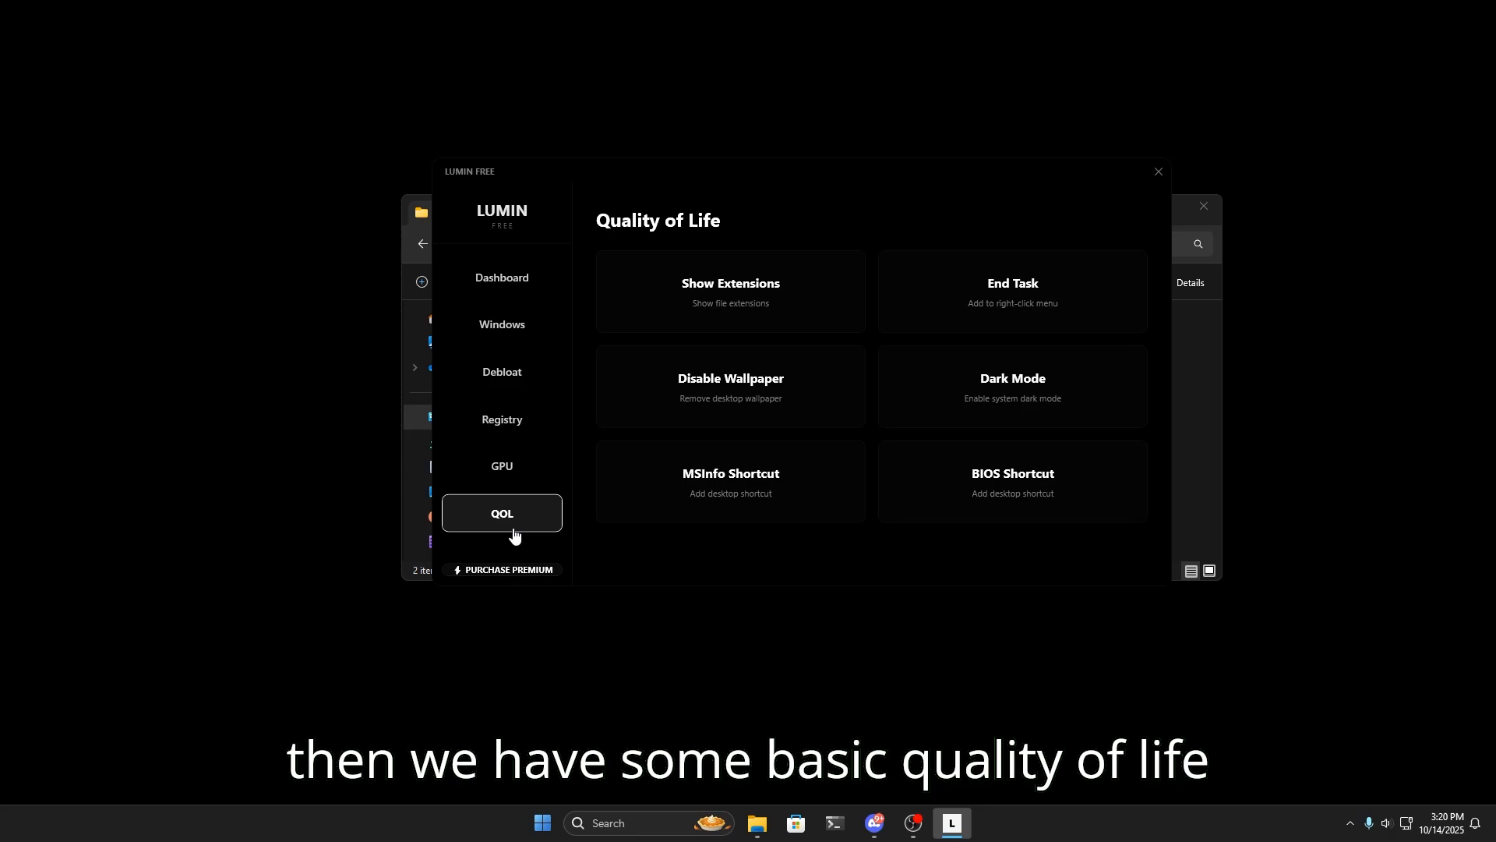